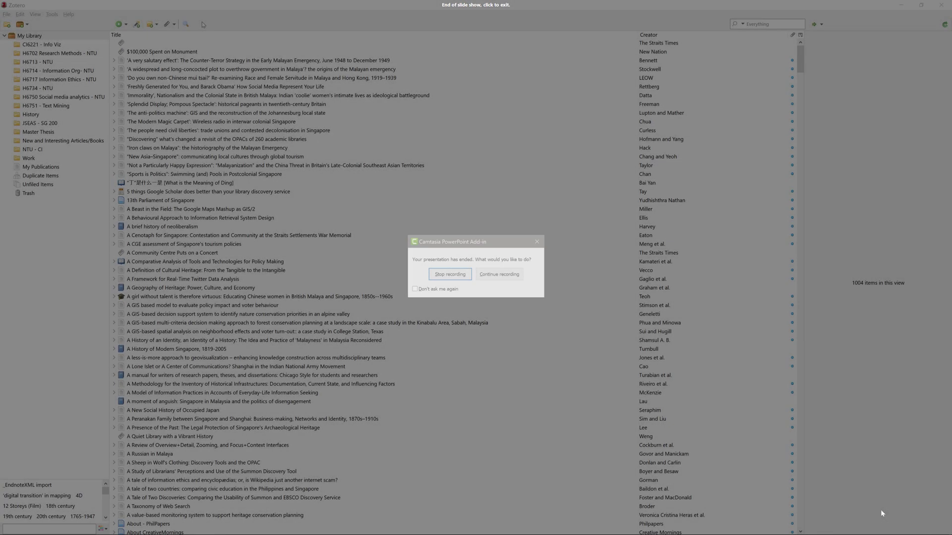
Switch to the Zotero Assignment doc and place the cursor after 'should be visible'
click(449, 273)
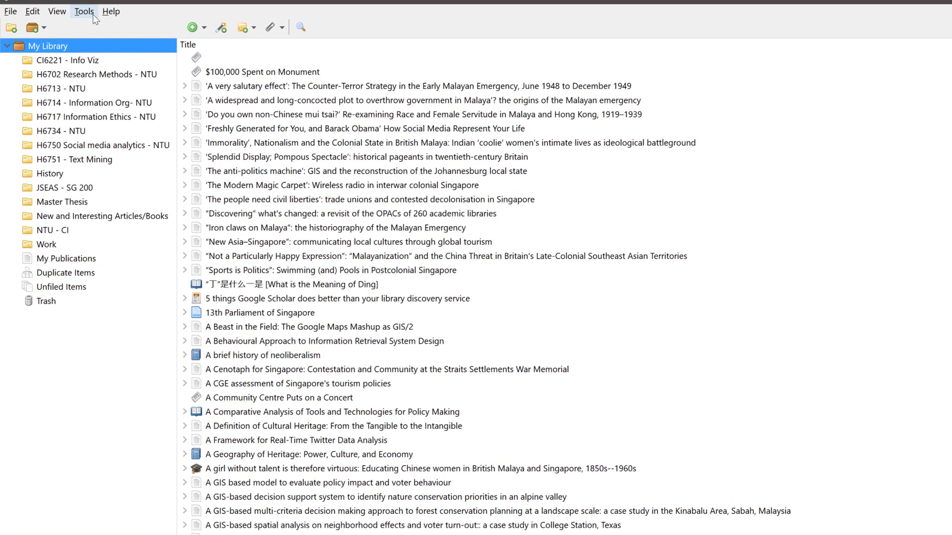
click(84, 11)
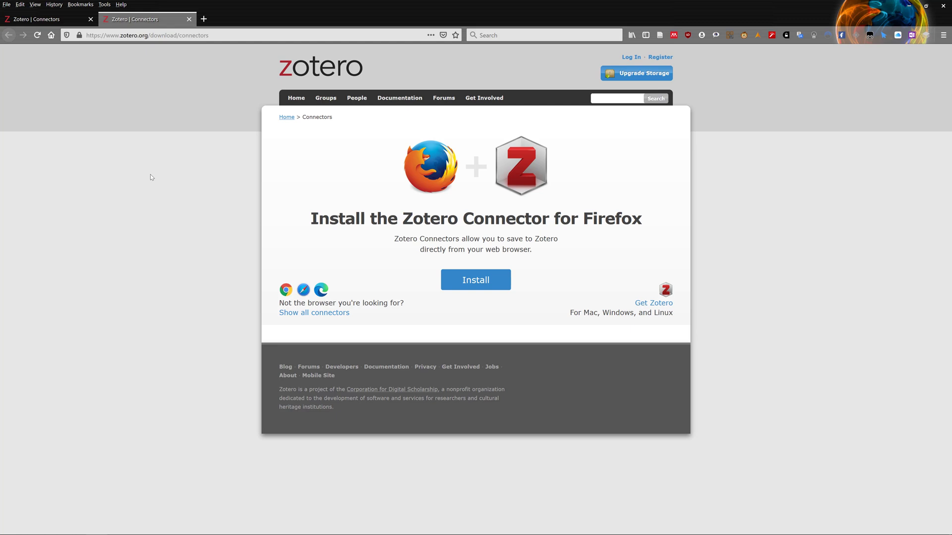
mouse_move(463, 297)
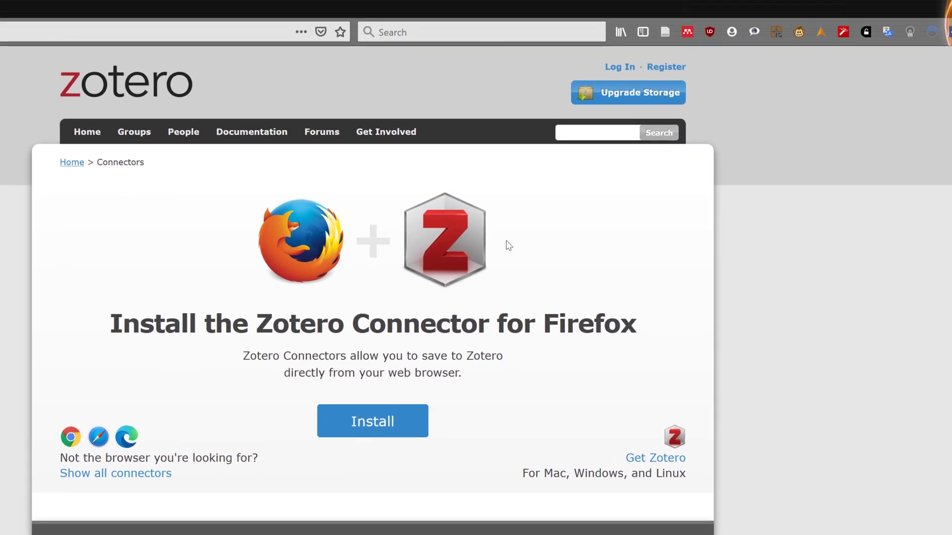
mouse_move(665, 31)
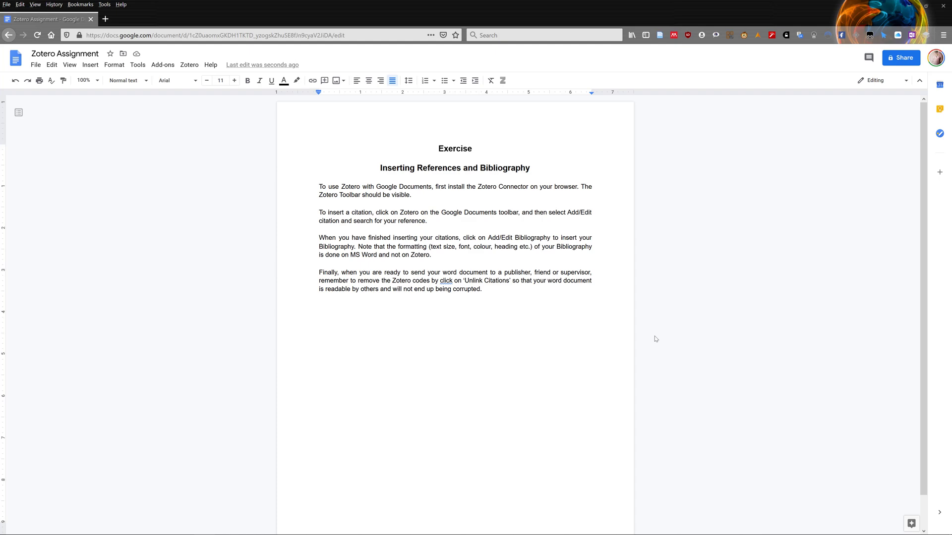
mouse_move(344, 102)
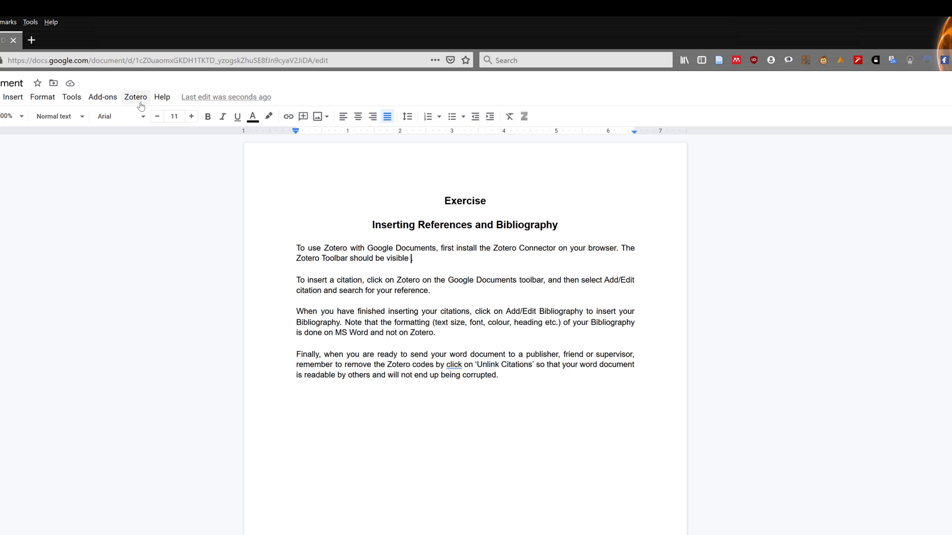
Insert a Zotero citation for Chua's 1995 Communitarian Ideology and Democracy in Singapore
click(135, 97)
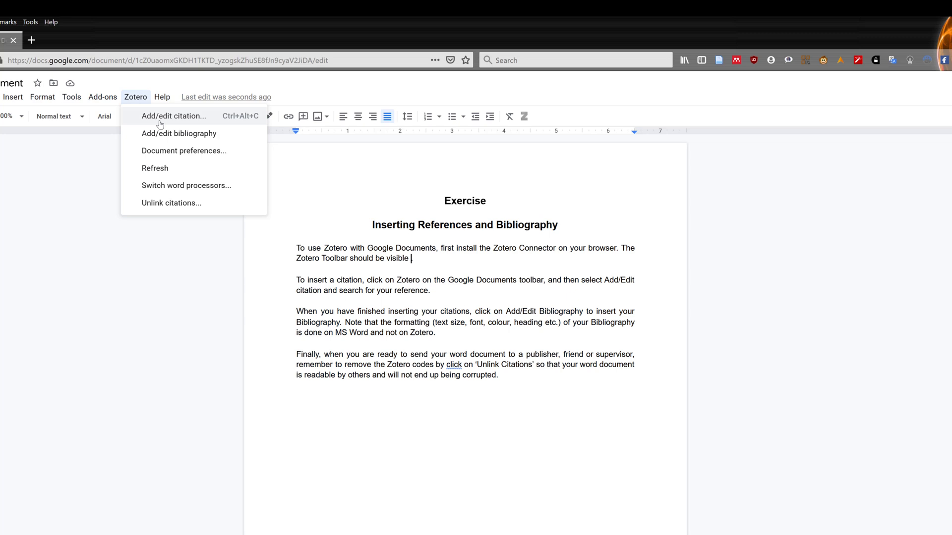
click(174, 116)
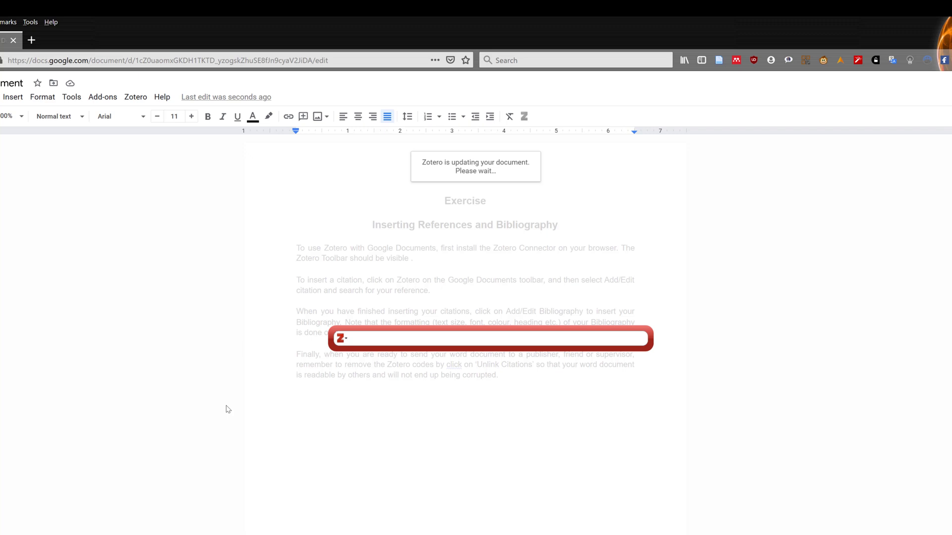
click(351, 338)
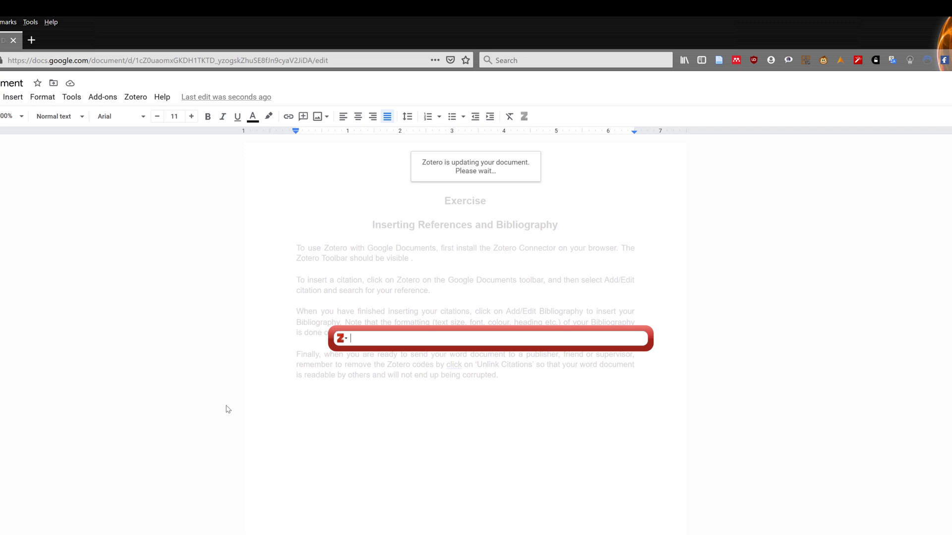
mouse_move(367, 349)
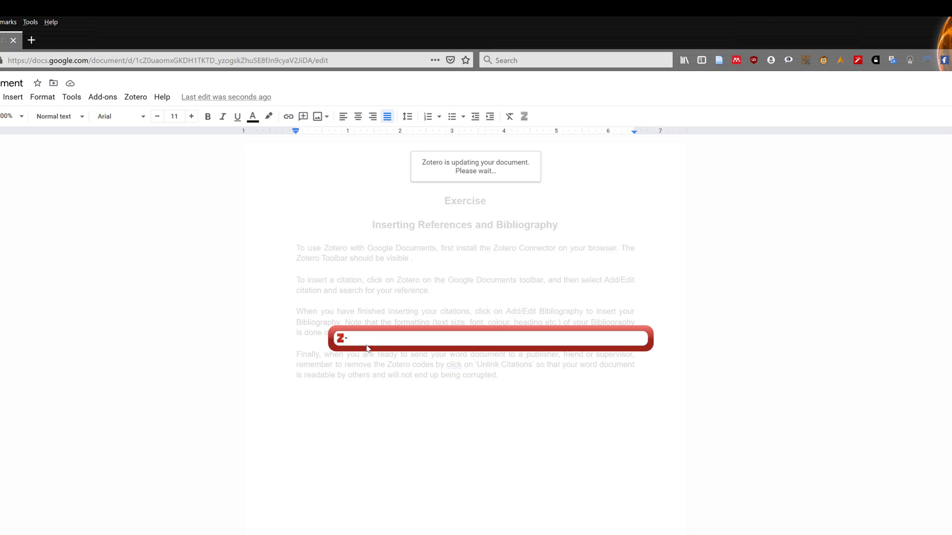
text(chua)
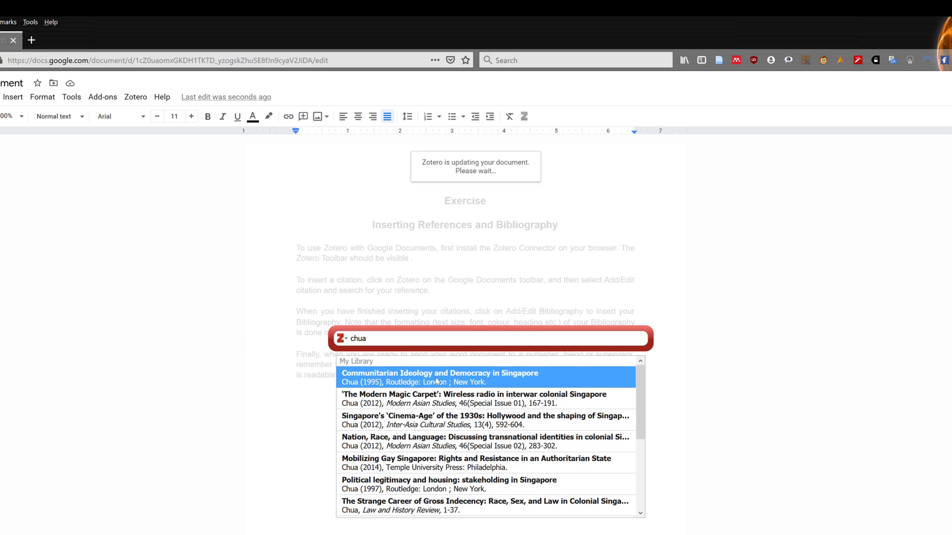
click(439, 377)
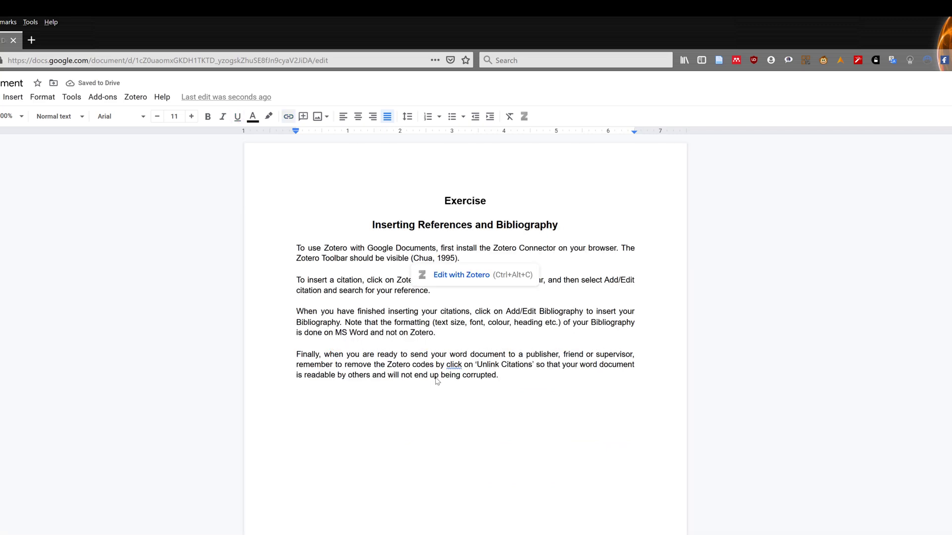
mouse_move(461, 274)
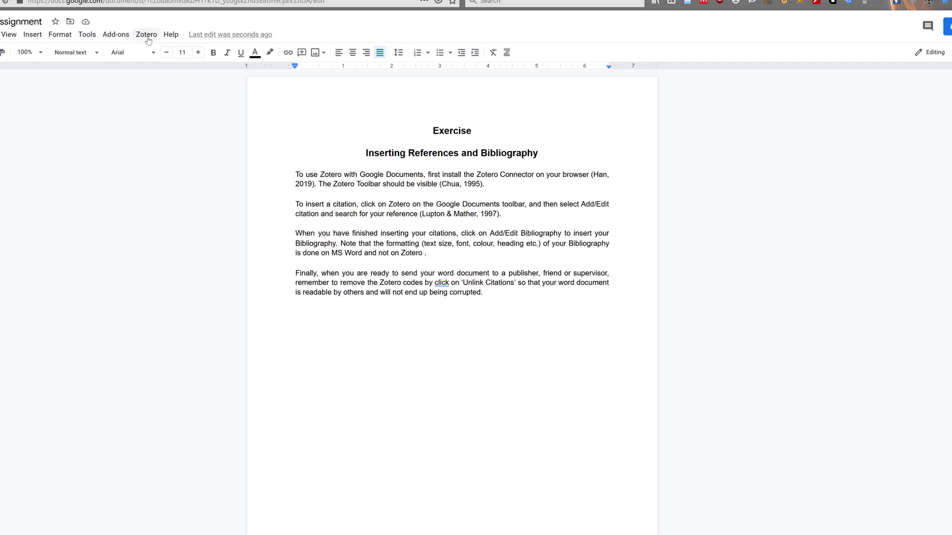
Insert one combined Zotero citation containing Chua 1995 and Han 2019
click(146, 34)
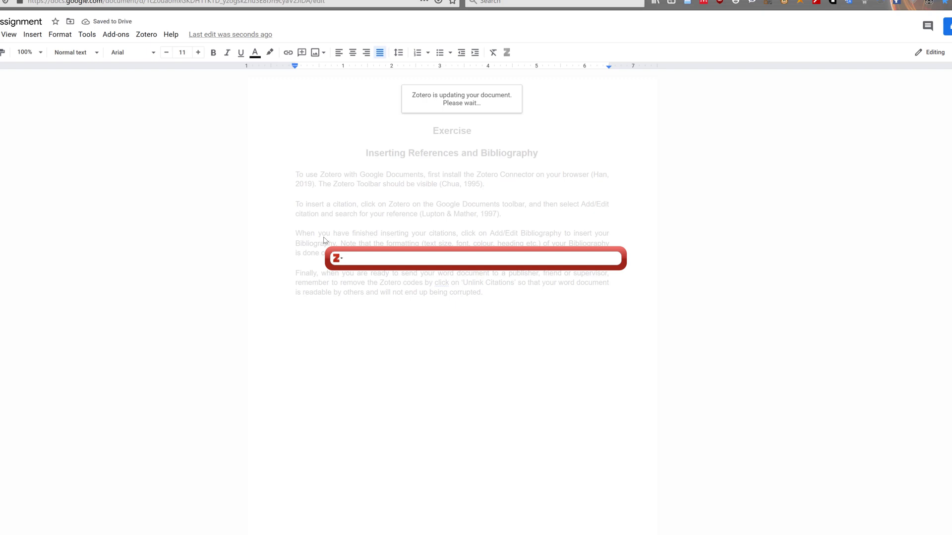
text(chu)
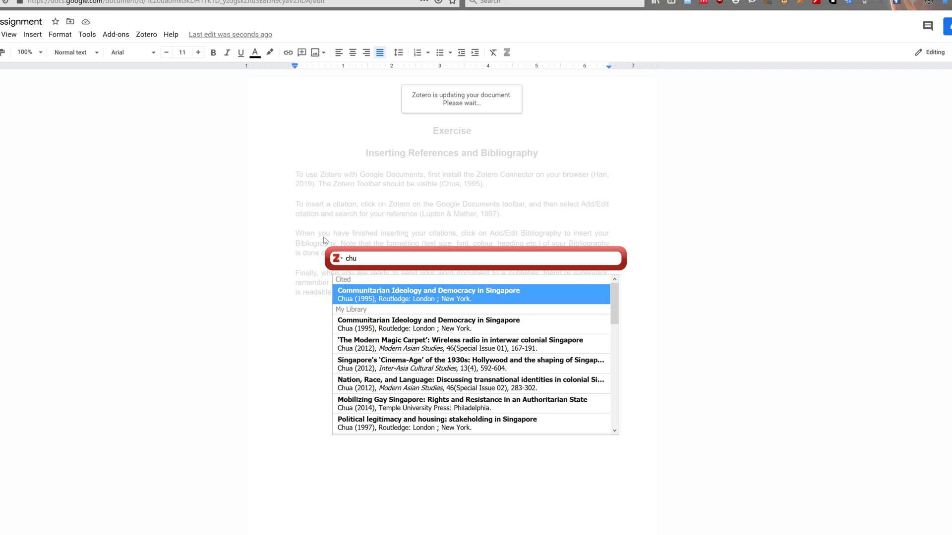
click(427, 295)
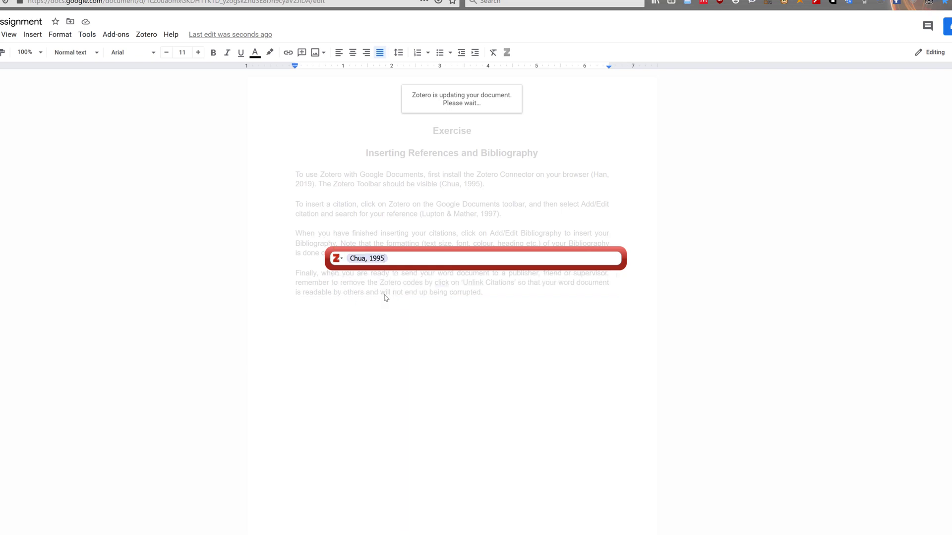
text(han)
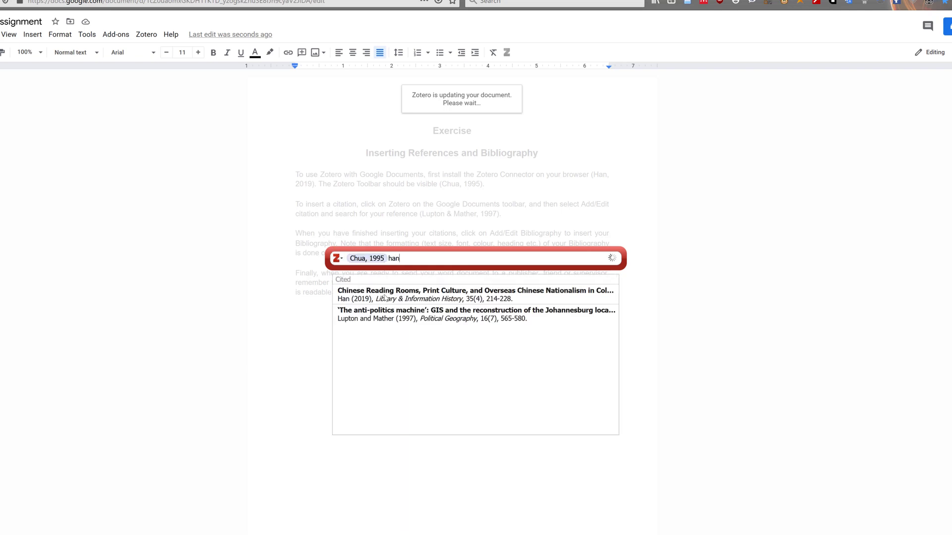
click(475, 295)
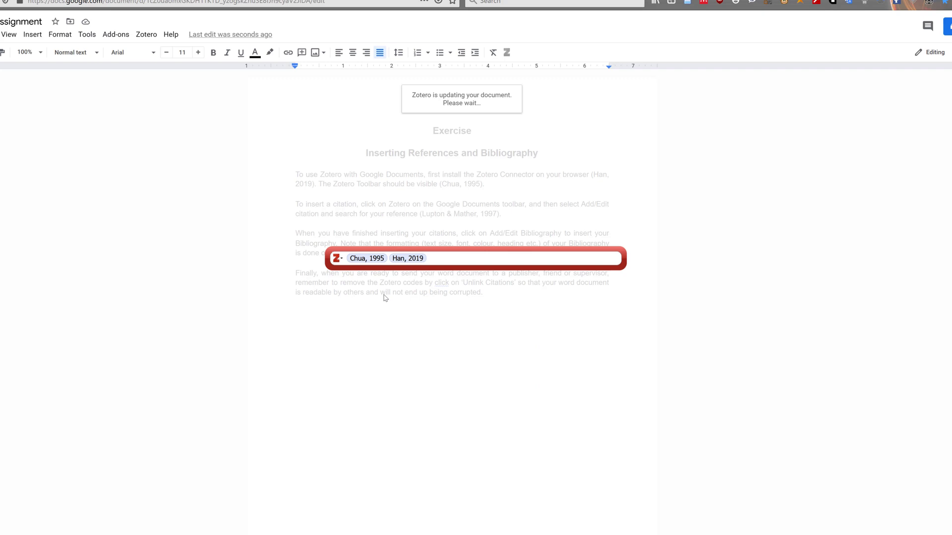
text(p)
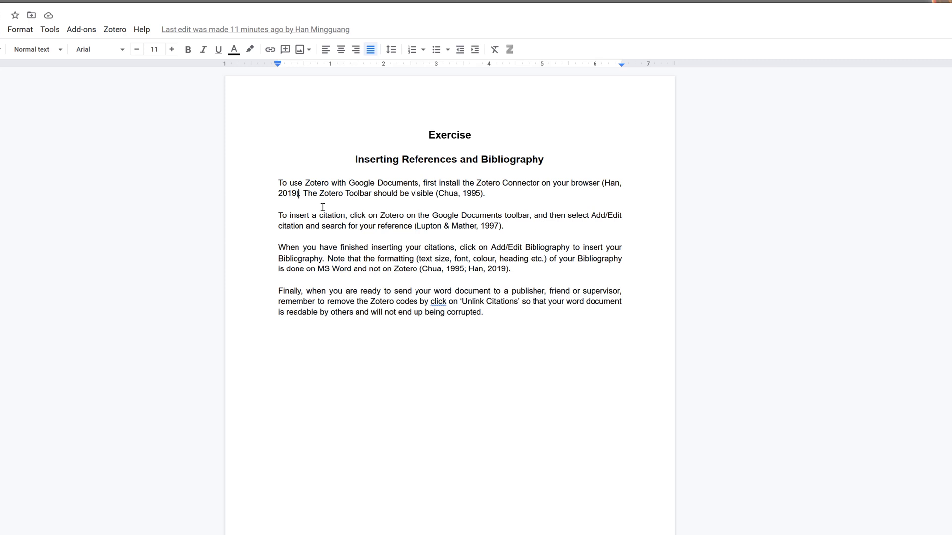
Reopen the first Han 2019 citation so it can be replaced with Jackson 2014
key(backspace)
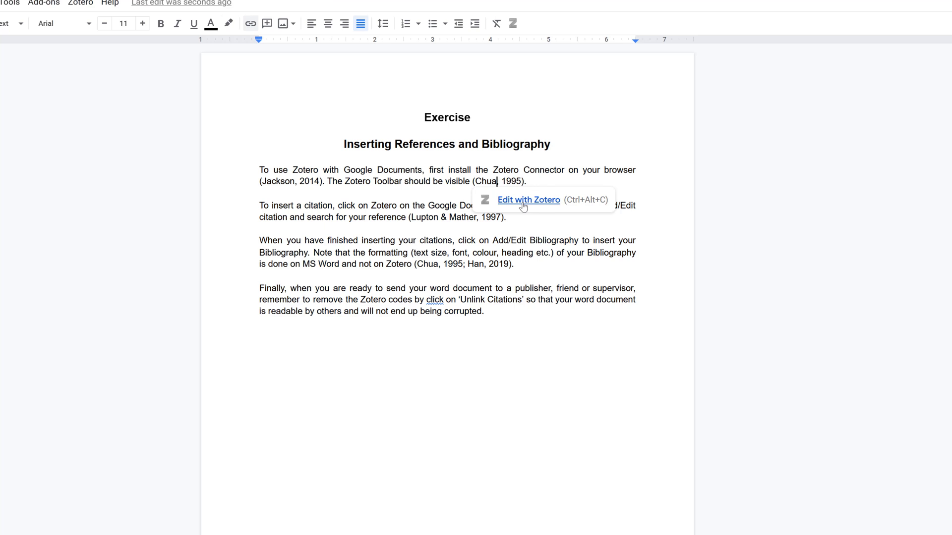
Edit the Chua 1995 citation to add page 15
click(527, 200)
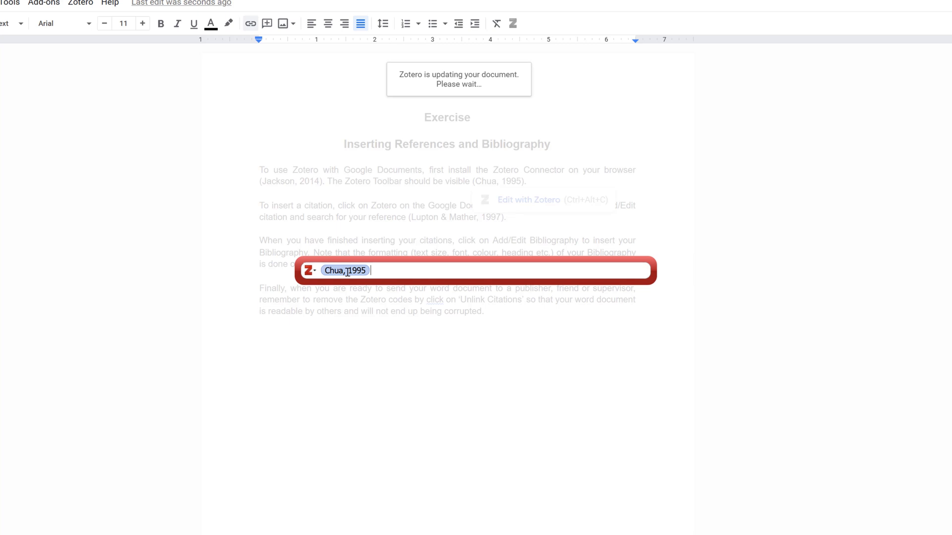
click(345, 270)
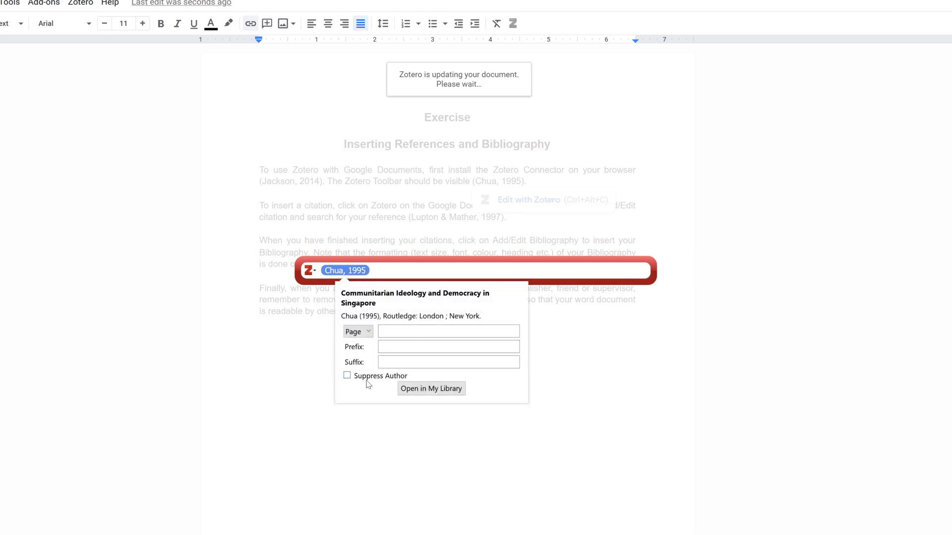
click(448, 330)
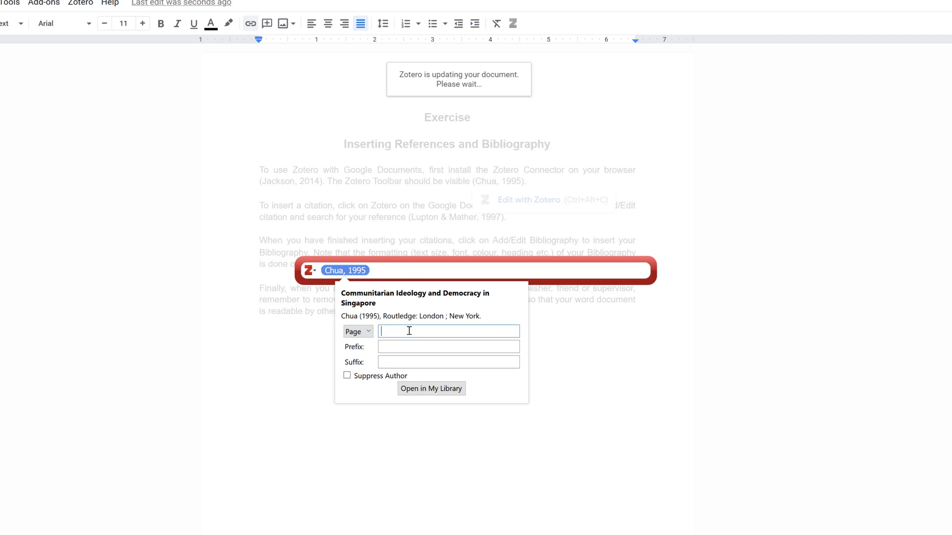
text(15)
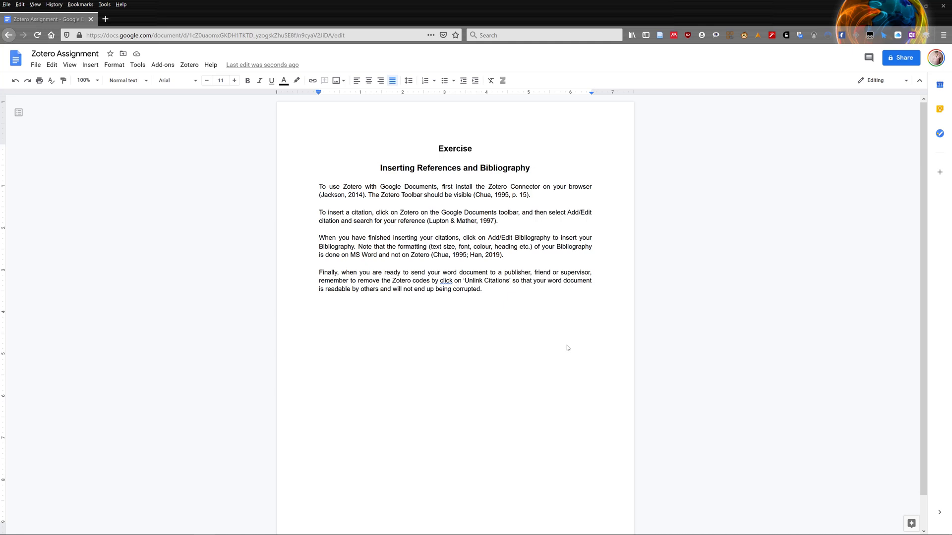
Insert the Zotero bibliography below the final paragraph
click(357, 81)
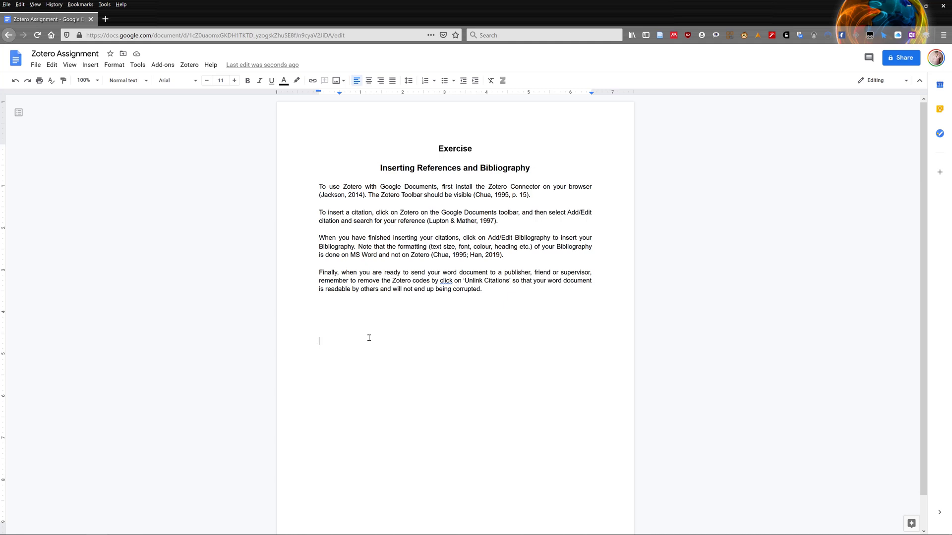
mouse_move(259, 172)
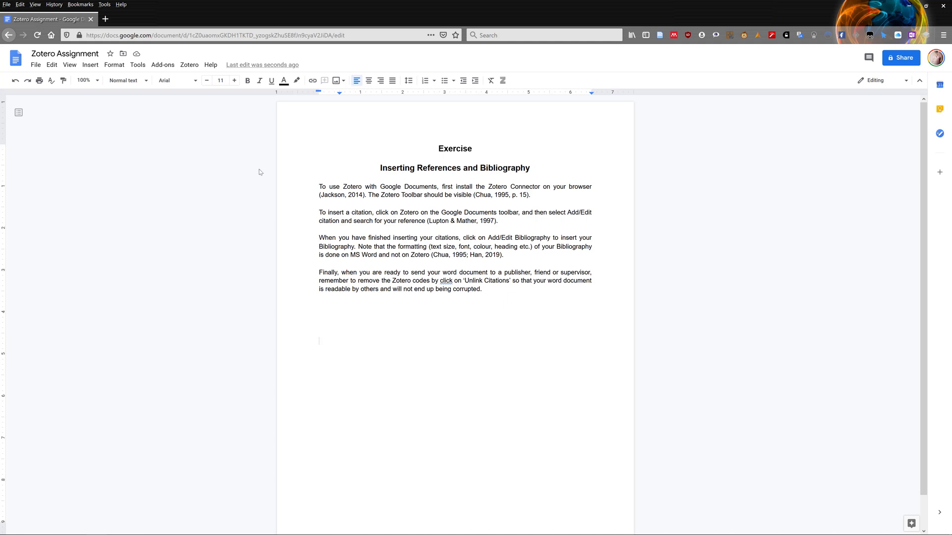
click(189, 65)
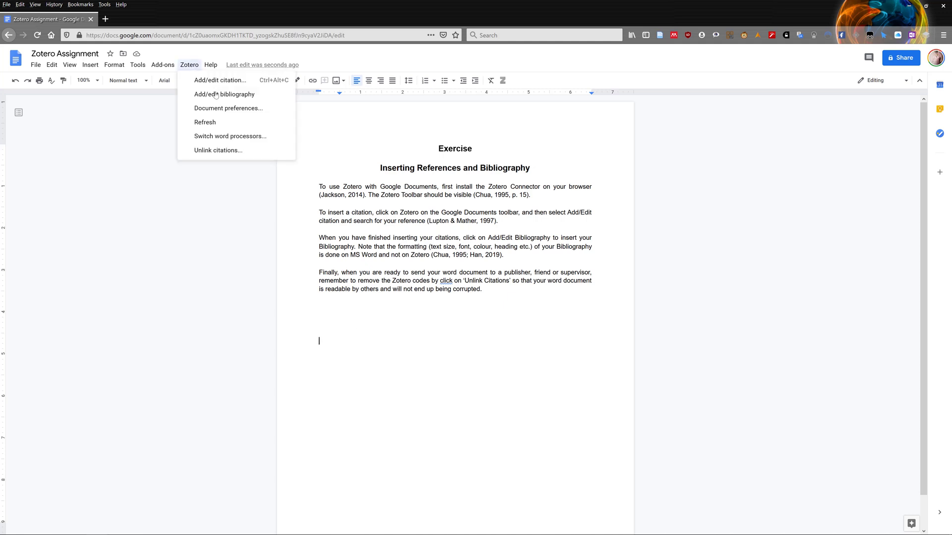
mouse_move(224, 94)
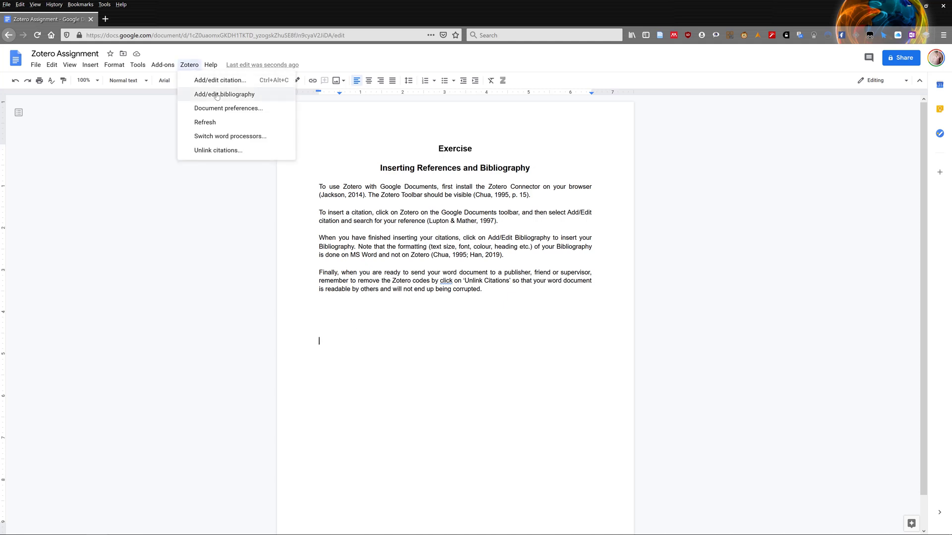
click(224, 94)
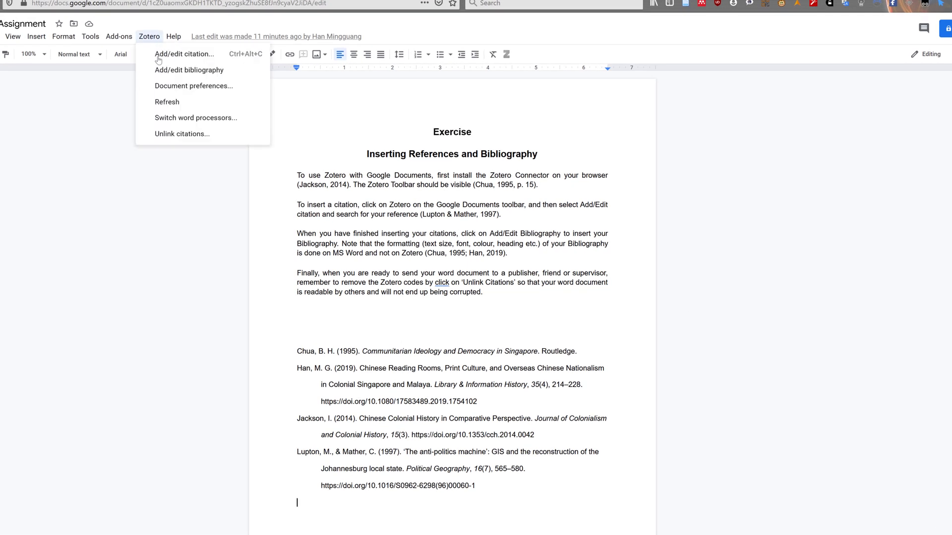
mouse_move(193, 85)
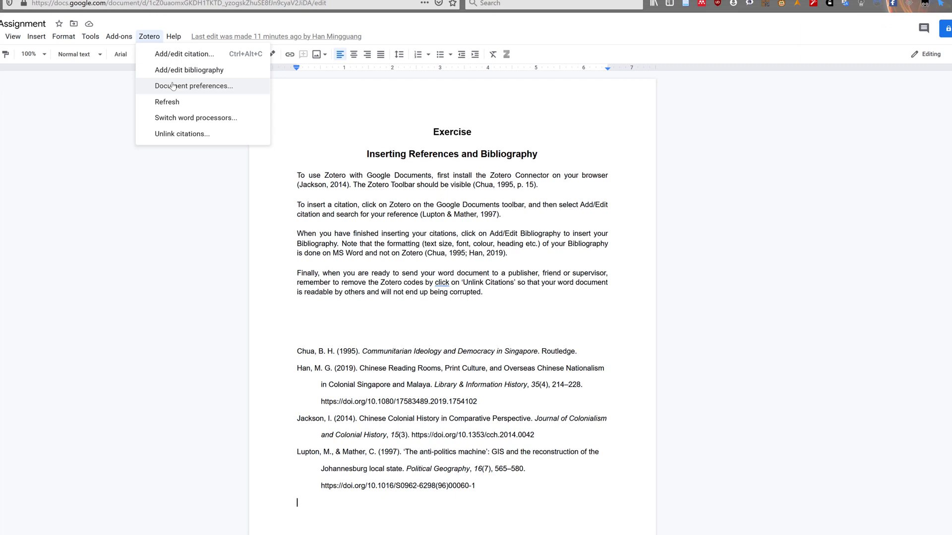
From Document Preferences, use Manage Styles to install the 3D Research style and confirm
click(194, 85)
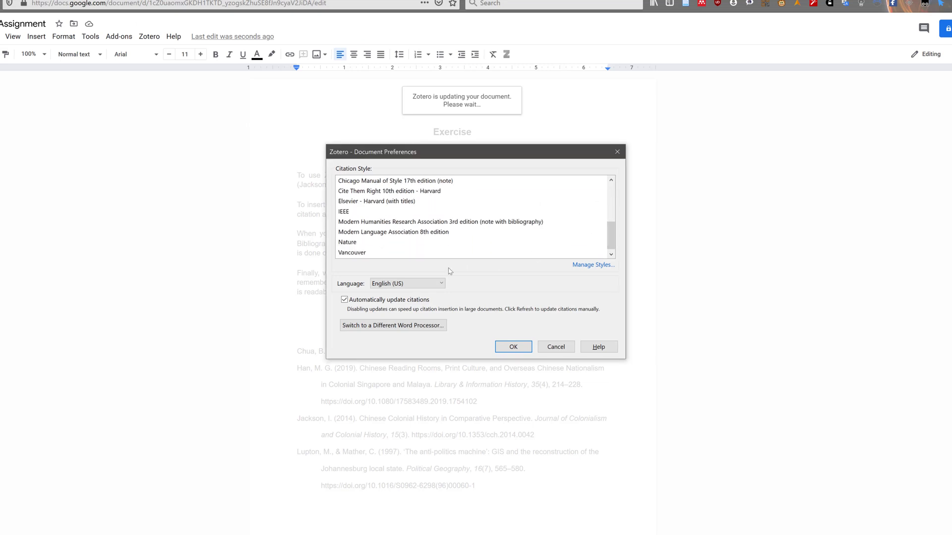
mouse_move(578, 270)
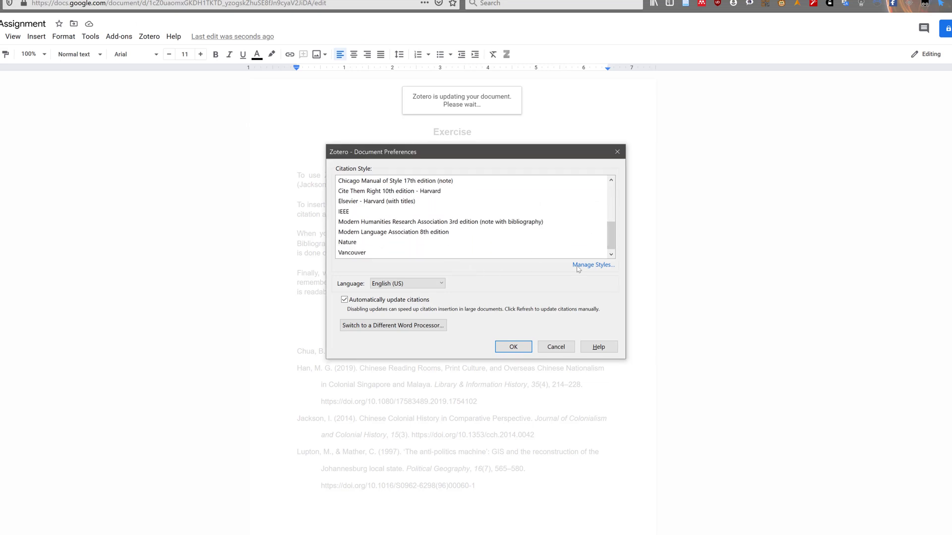
click(511, 346)
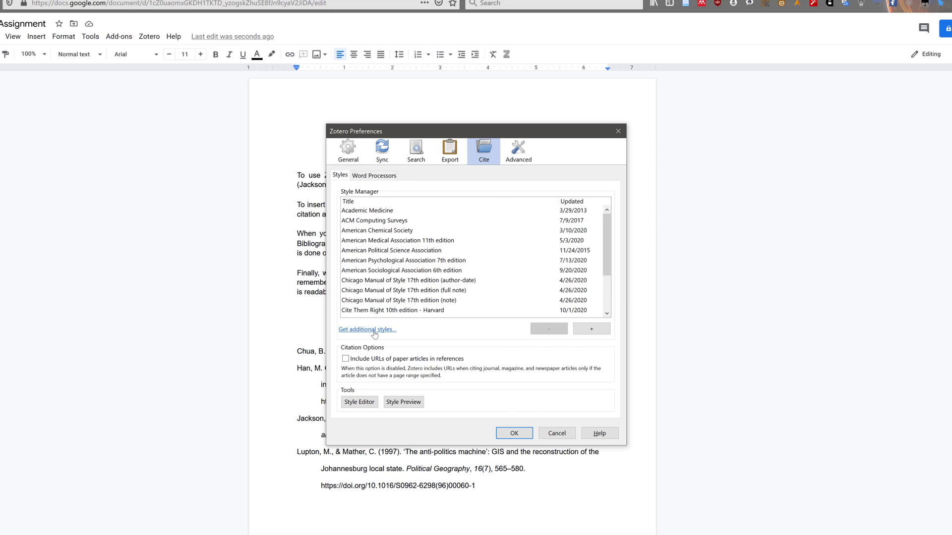
click(366, 330)
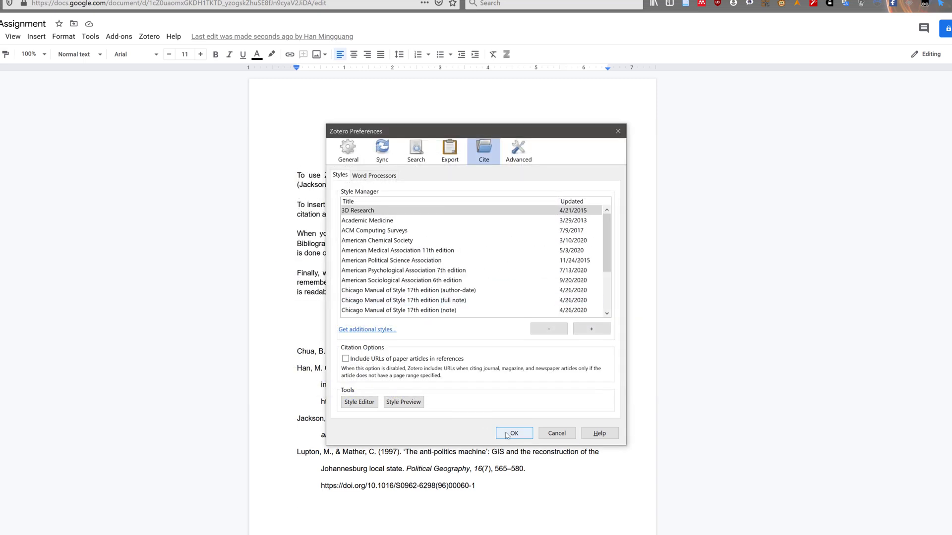
click(513, 432)
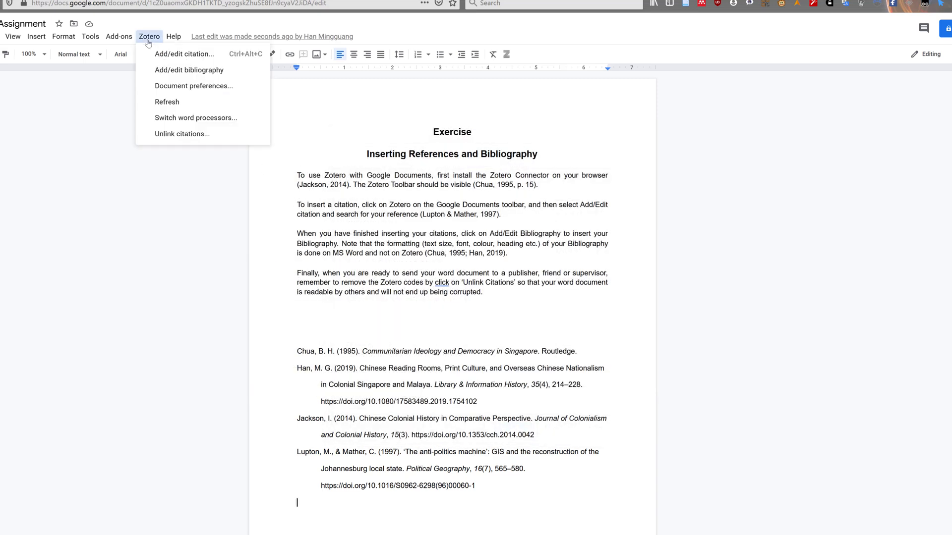
Set the document's citation style to IEEE in Document Preferences and confirm
click(188, 70)
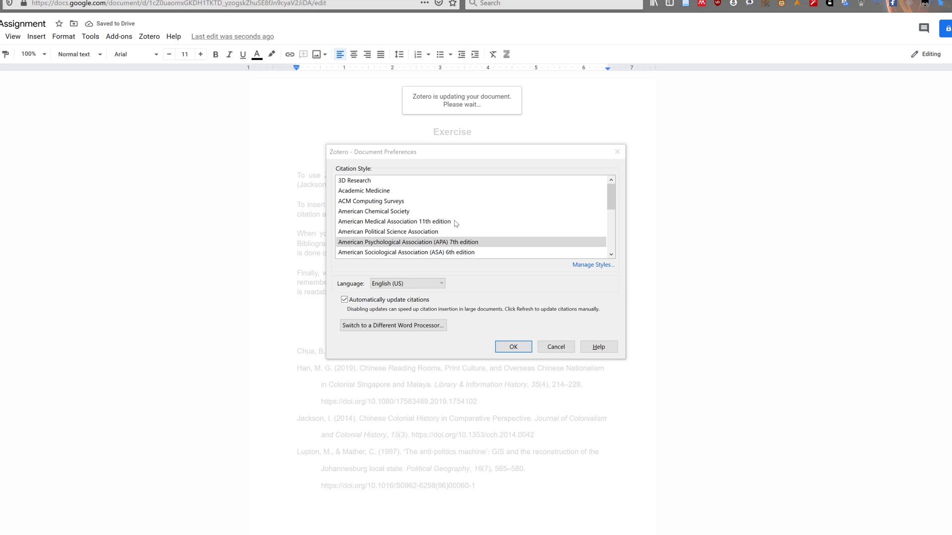
scroll(down, 3)
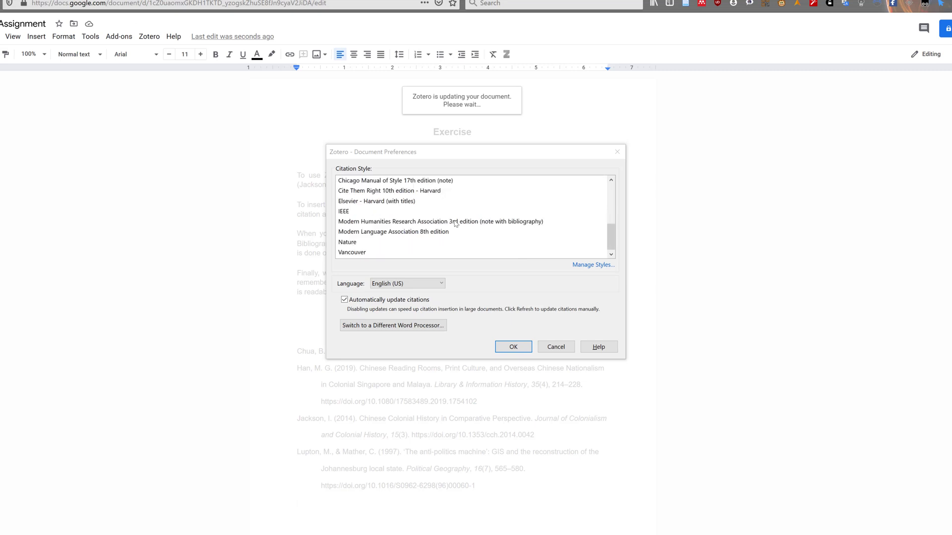
mouse_move(354, 216)
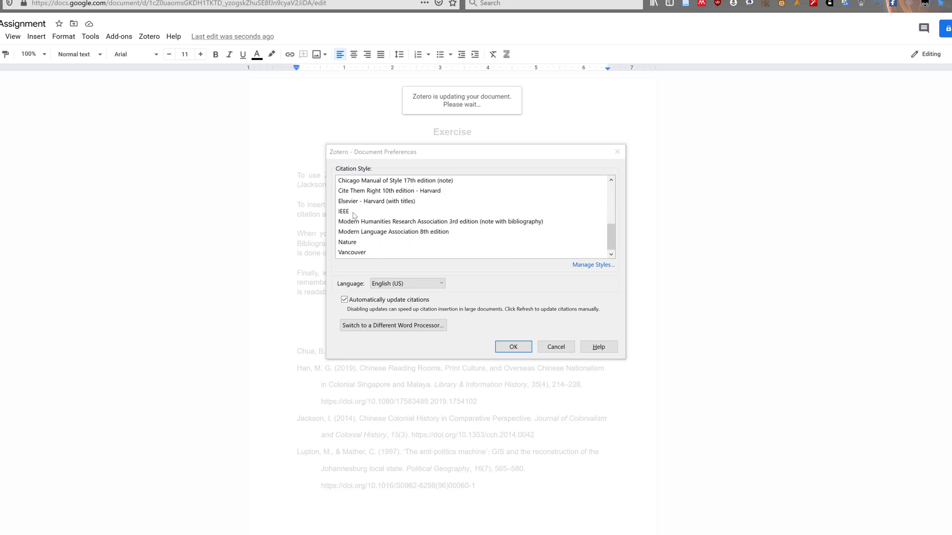
click(343, 211)
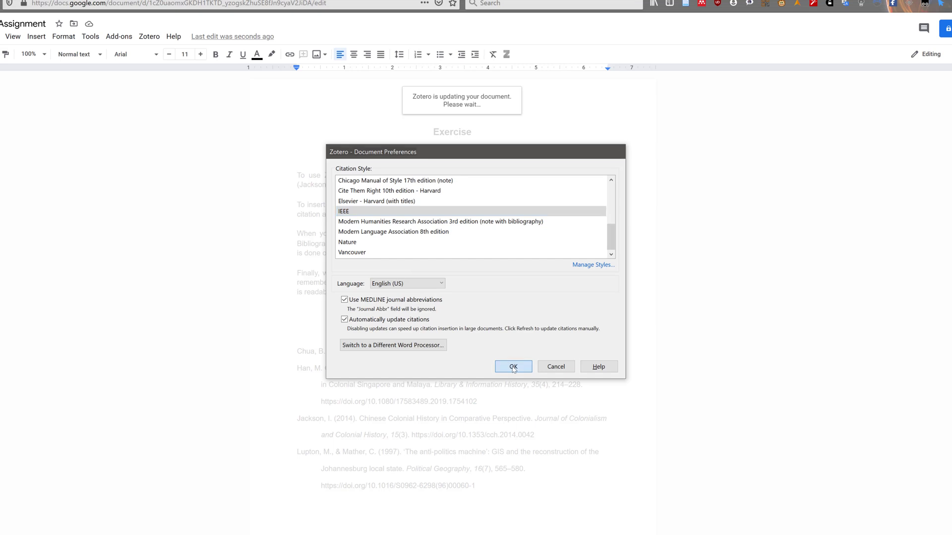
click(513, 367)
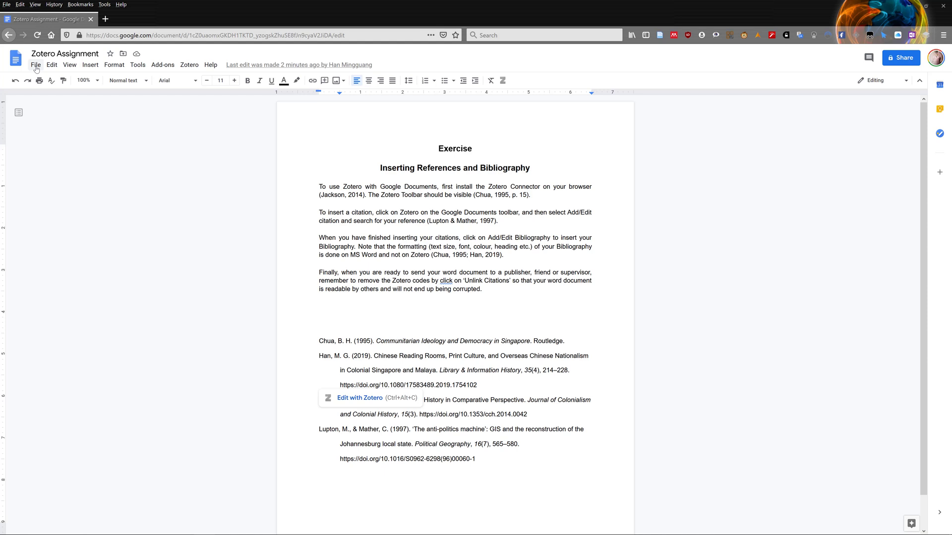
Make a copy of the document, creating 'Copy of Zotero Assignment'
click(35, 65)
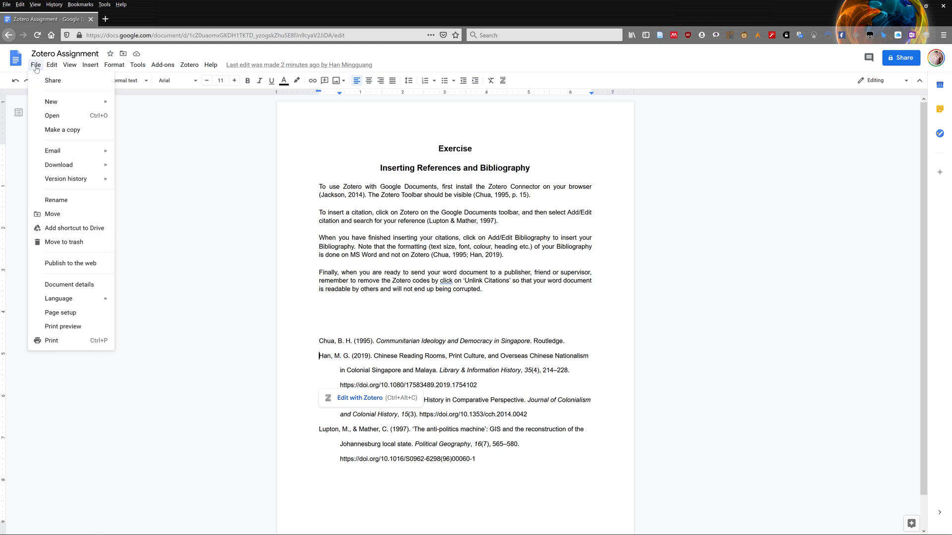
click(62, 129)
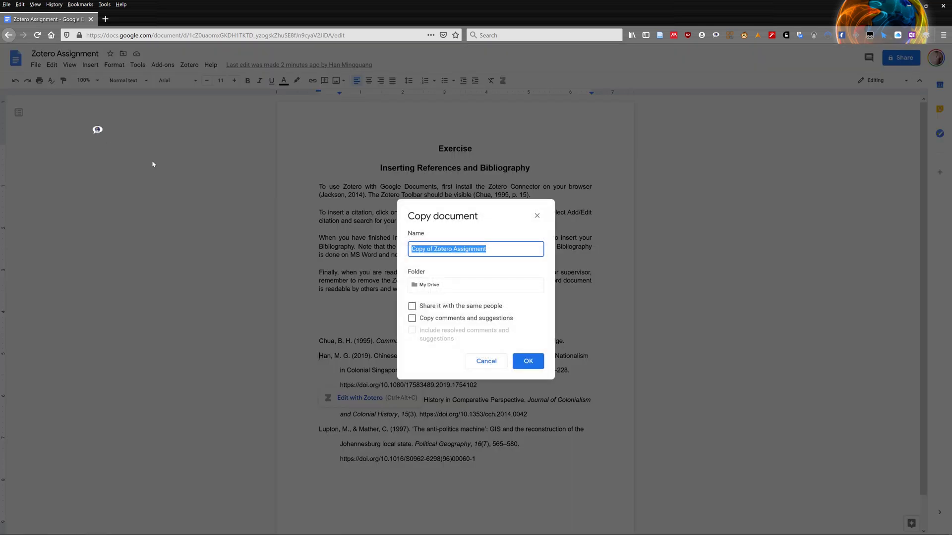
click(527, 360)
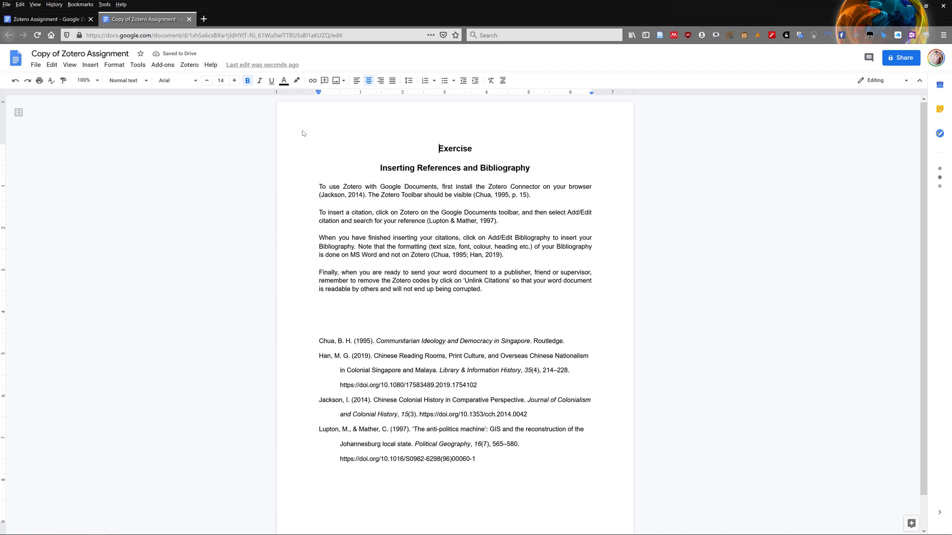
Unlink the copy's citations from Zotero, confirming field-code removal
click(189, 65)
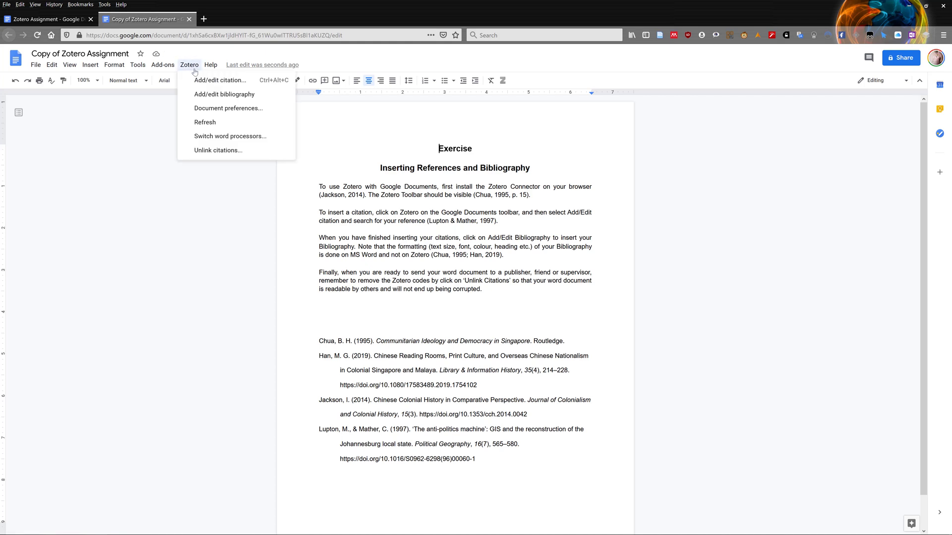
mouse_move(218, 150)
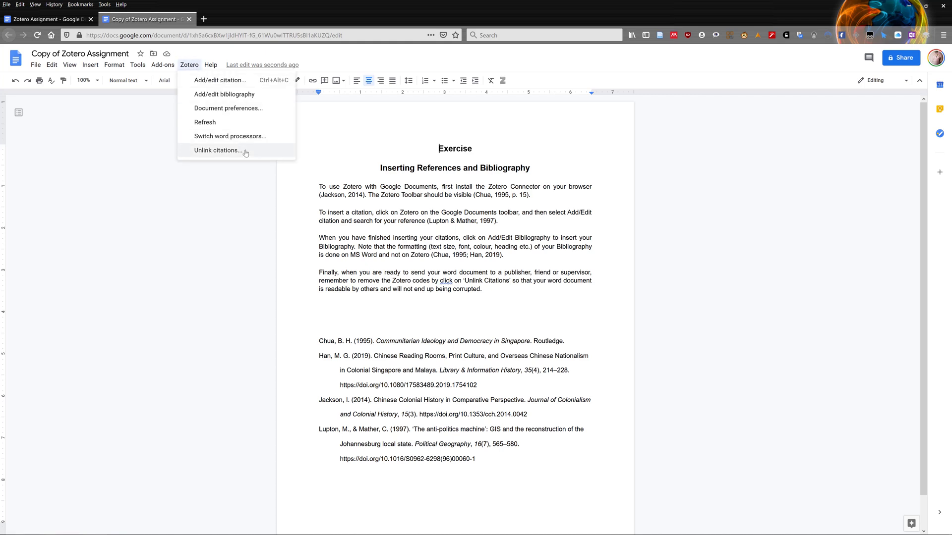
click(216, 149)
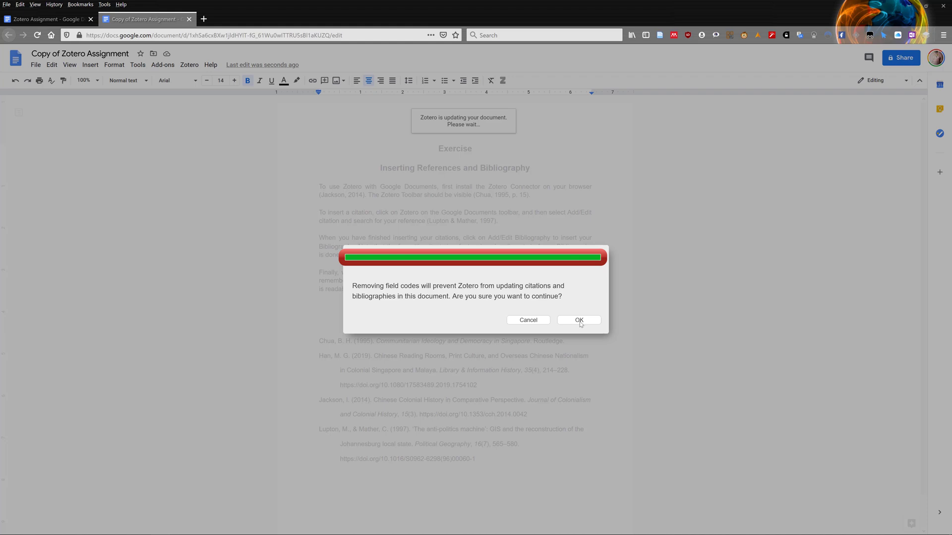
click(578, 320)
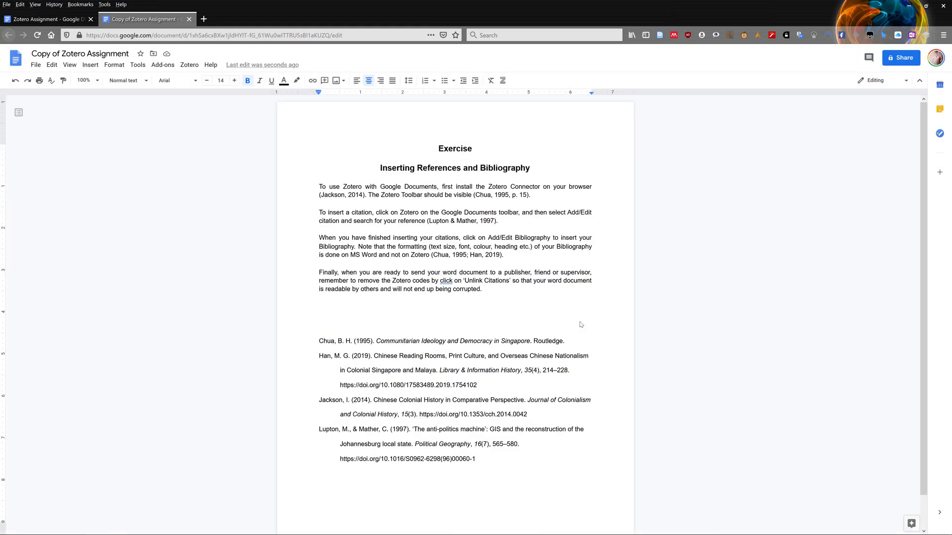